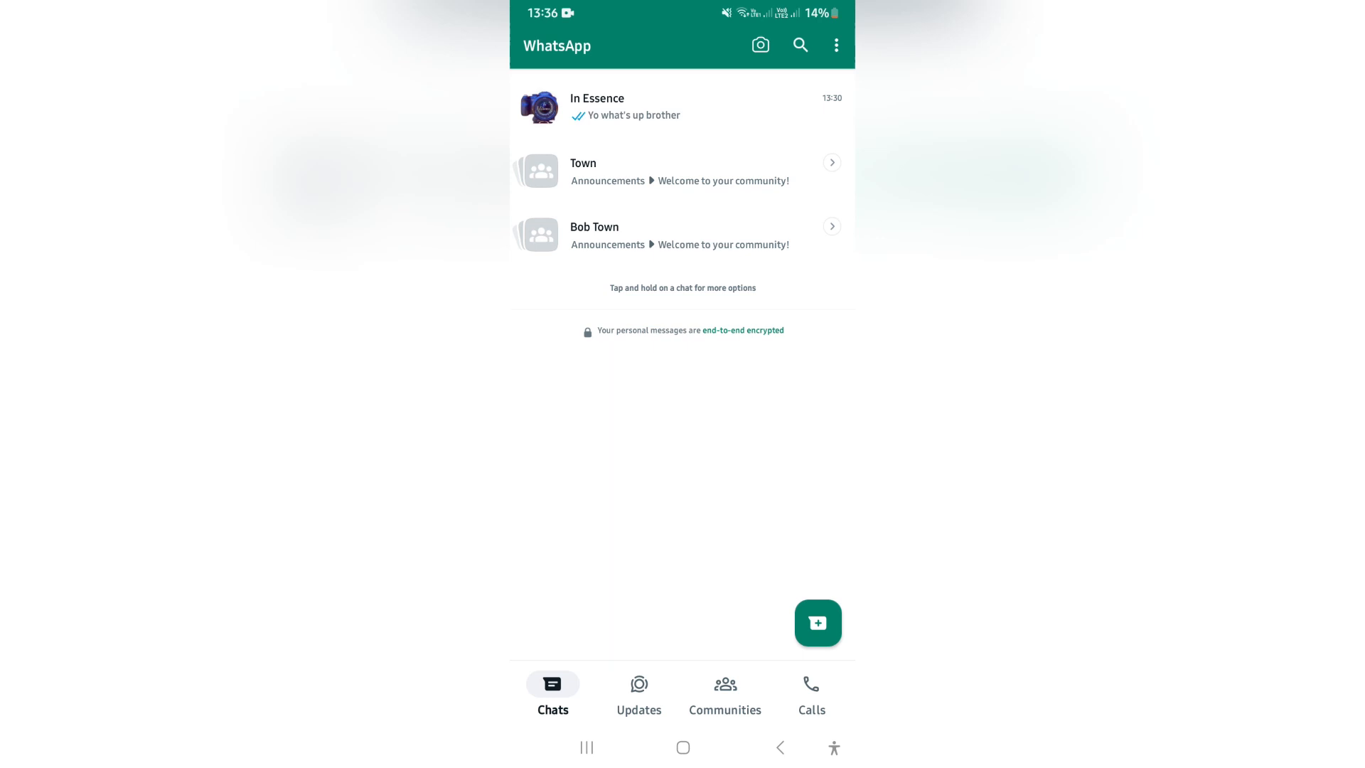
Switch to the Communities section listing Town and Bob Town
click(725, 694)
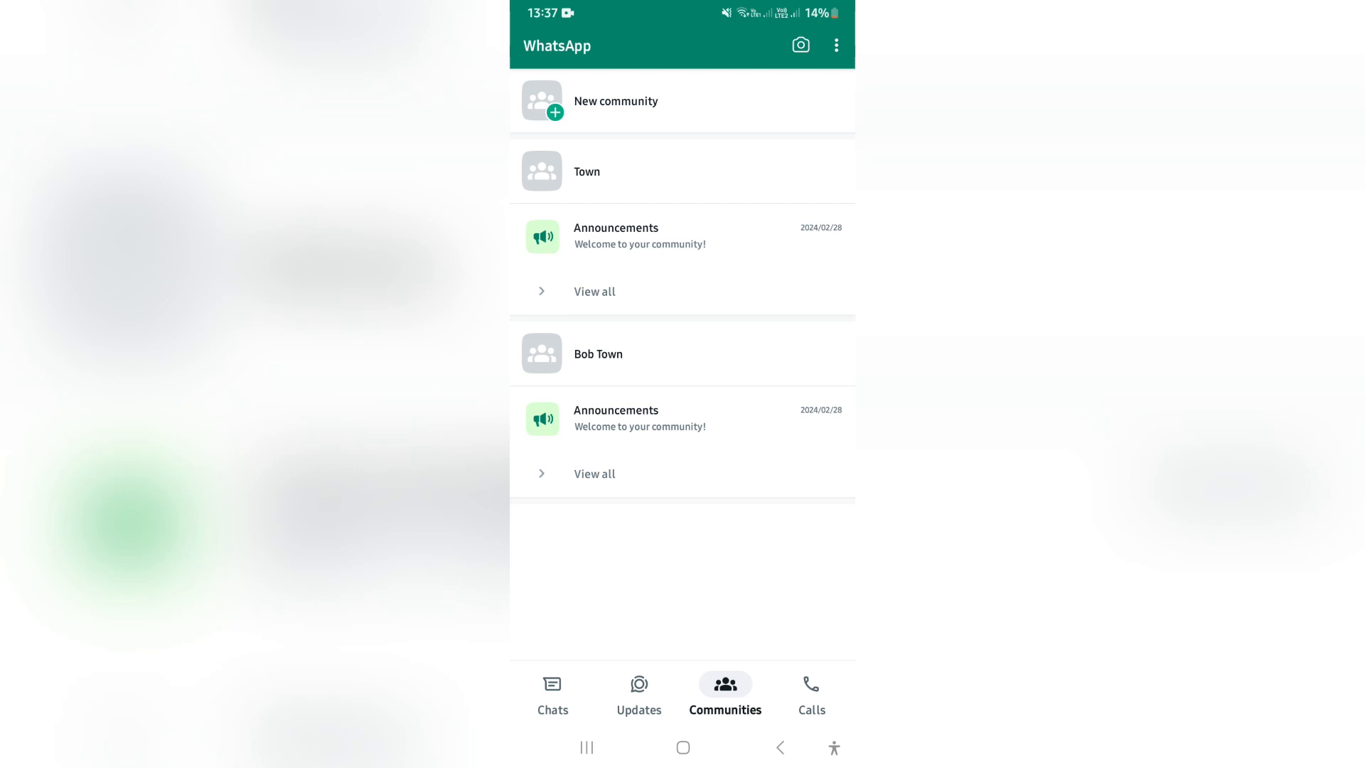
Open the Bob Town community page with its Announcements group
click(599, 354)
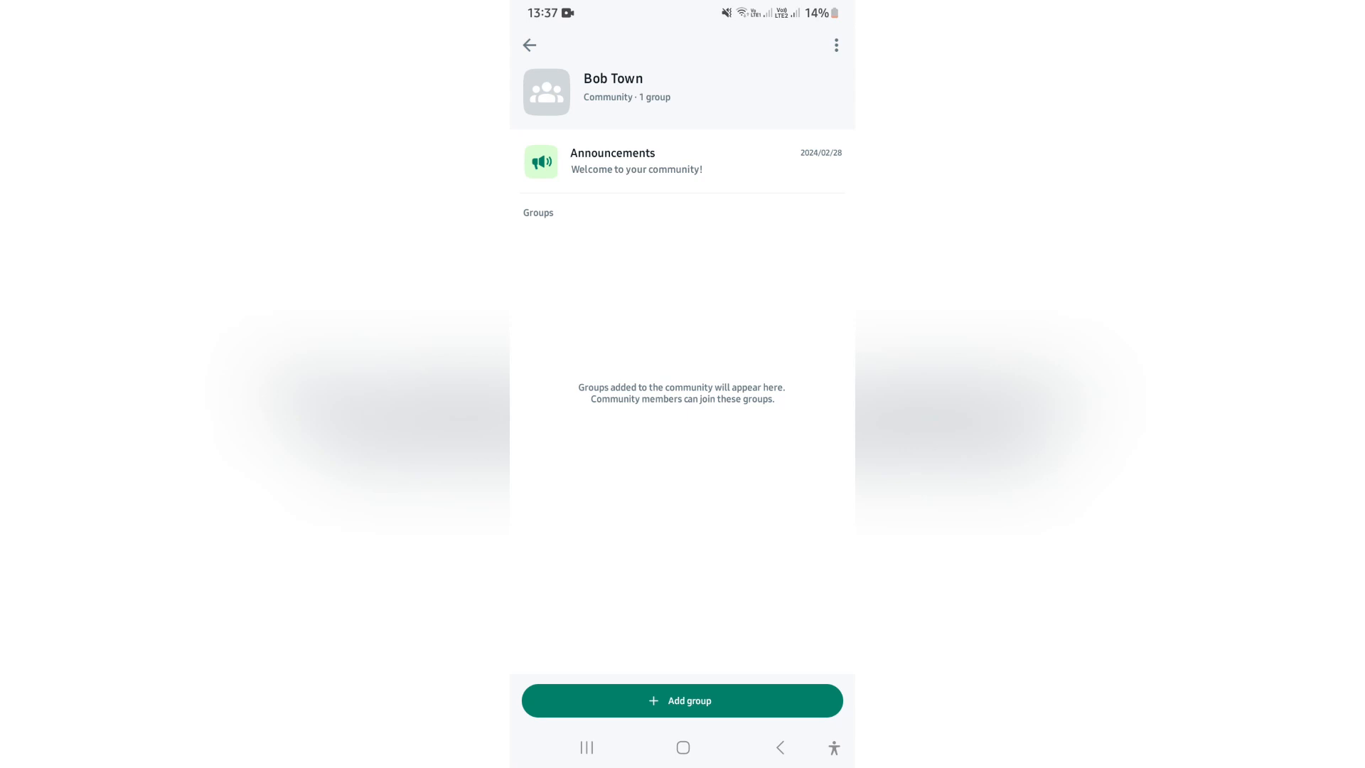
Reach the Deactivate community screen for Bob Town from its community info
click(834, 44)
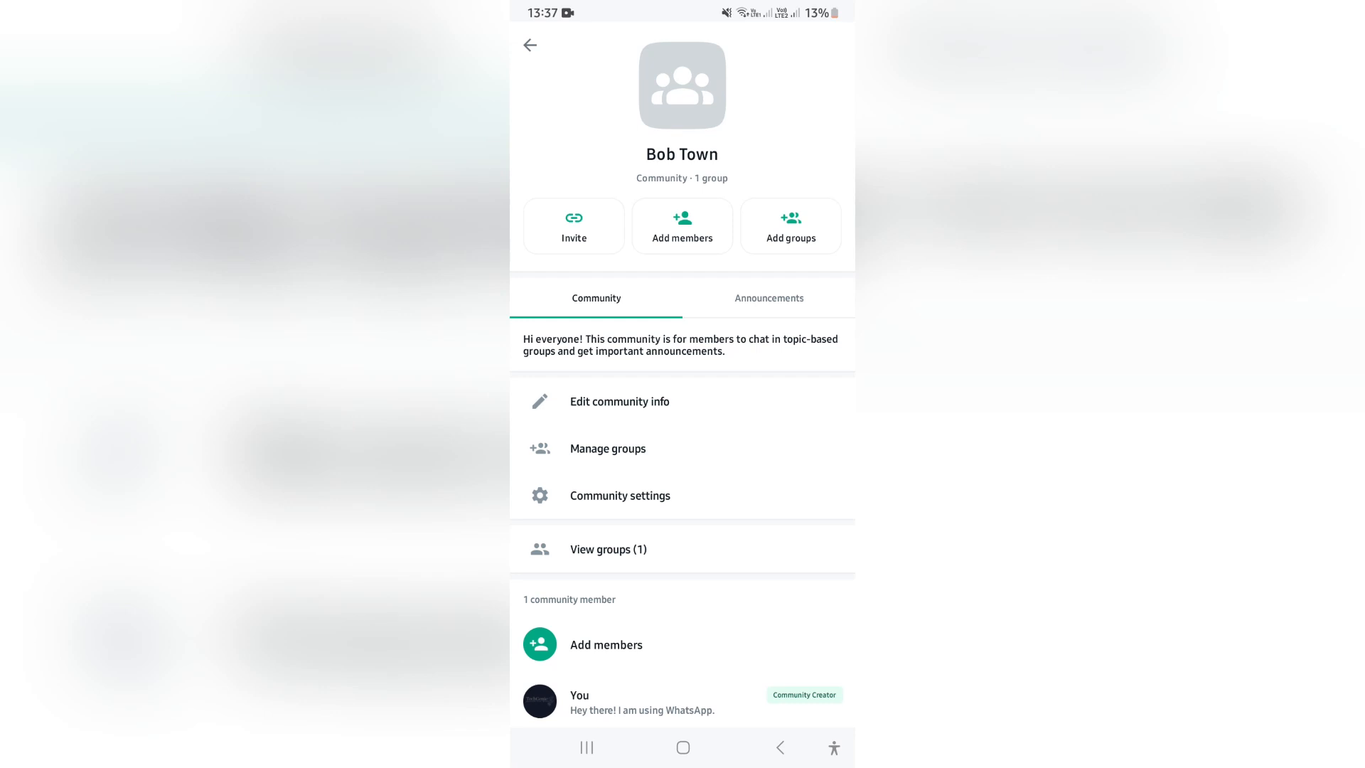
scroll(down, 3)
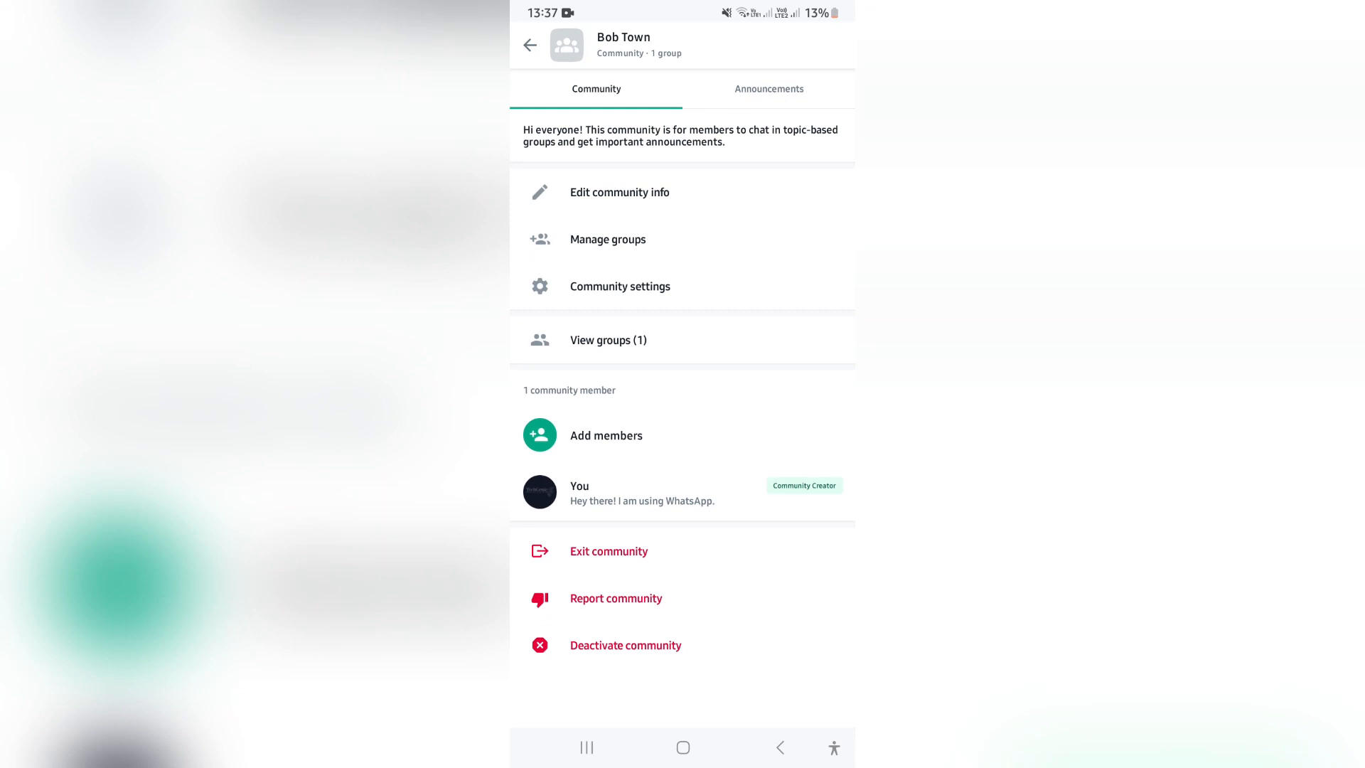
click(626, 646)
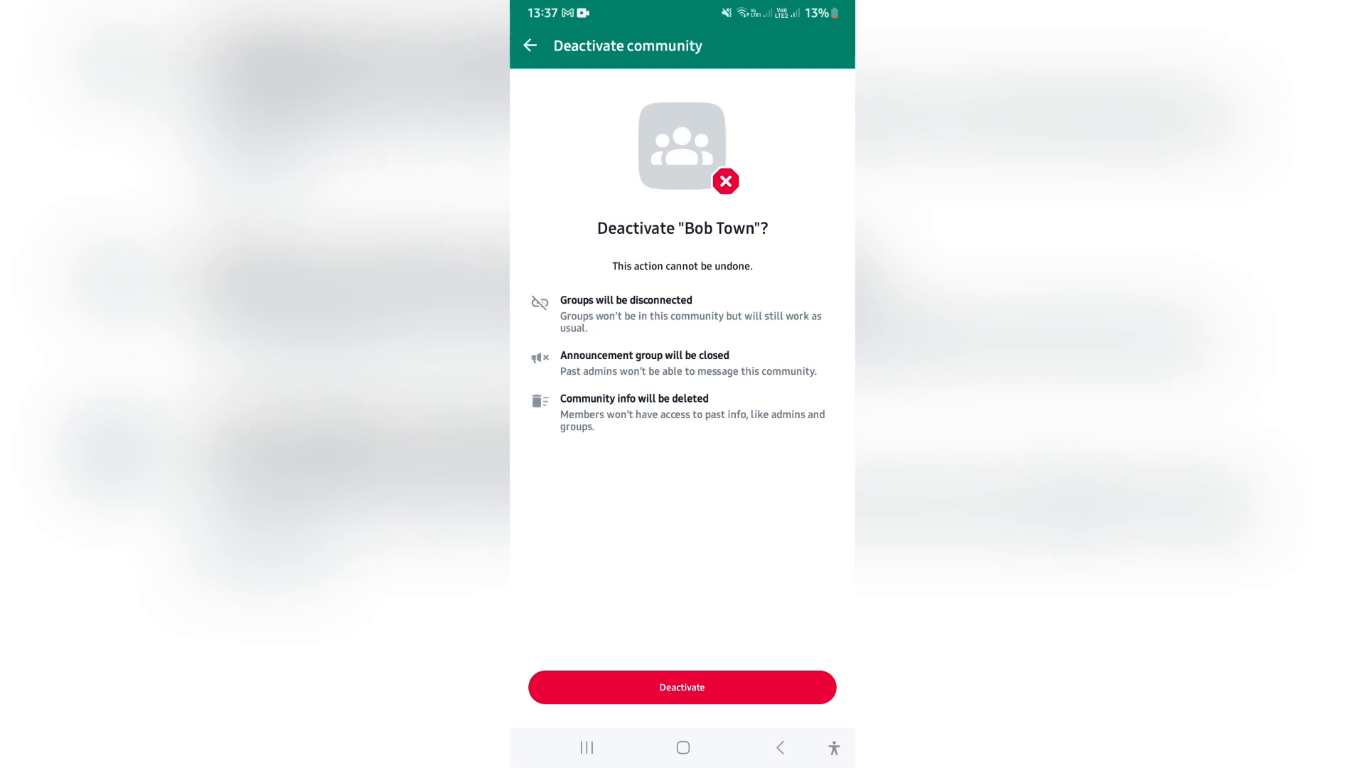
Deactivate Bob Town and confirm, leaving only Town in the Communities list
click(681, 687)
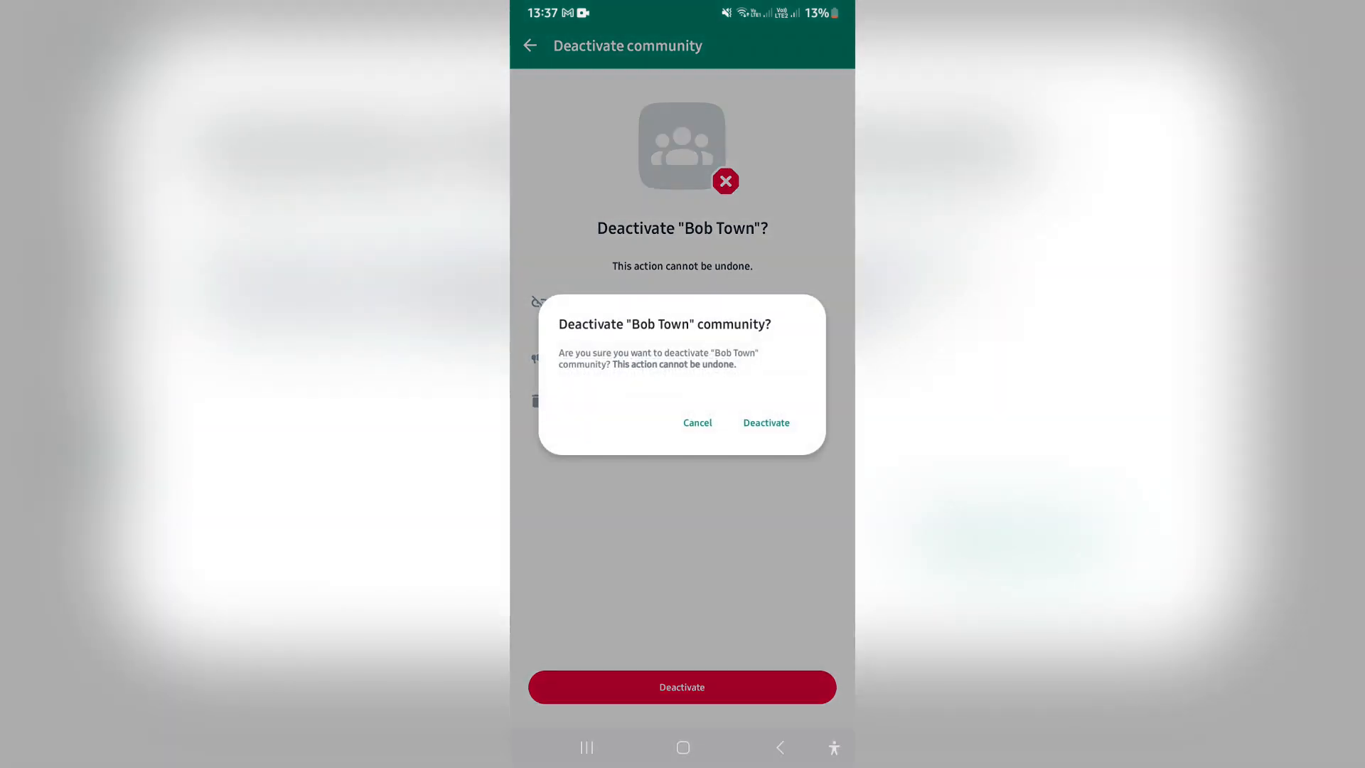
click(765, 422)
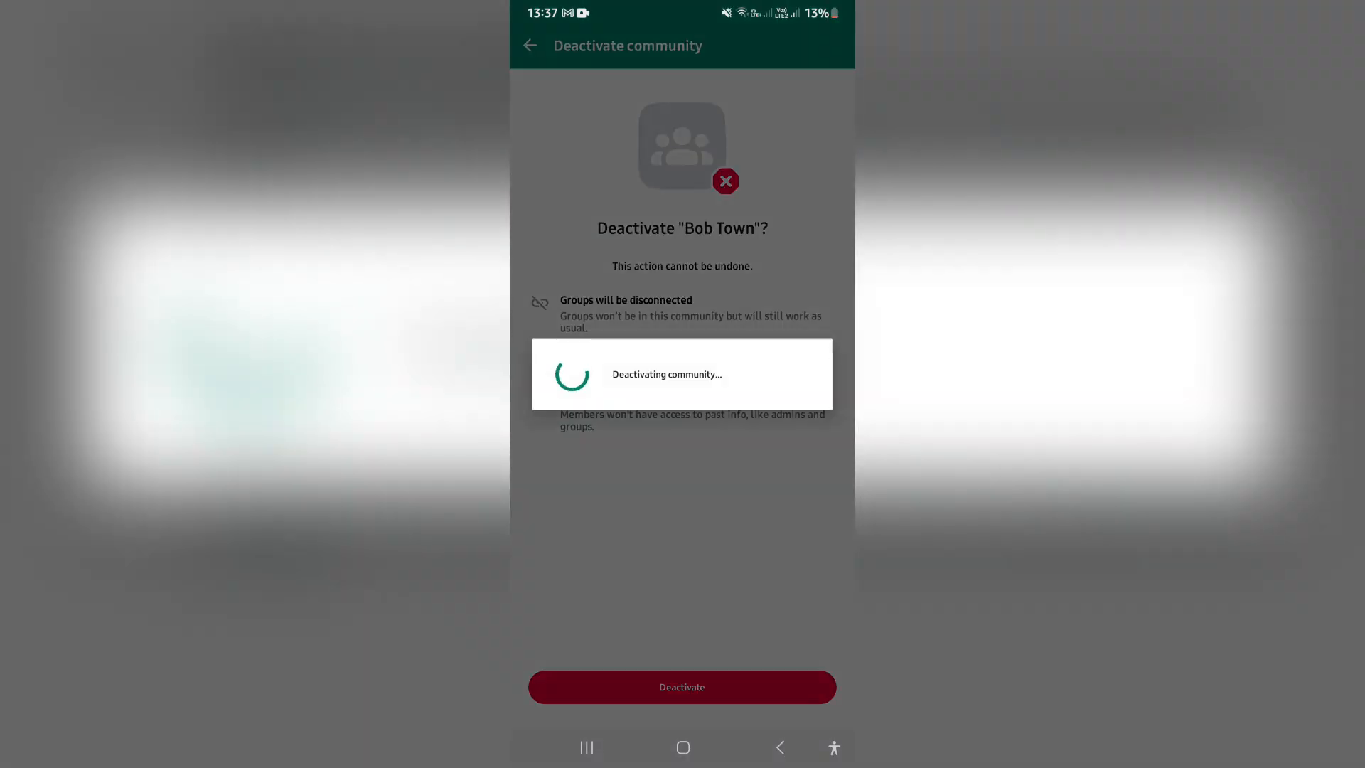
click(681, 687)
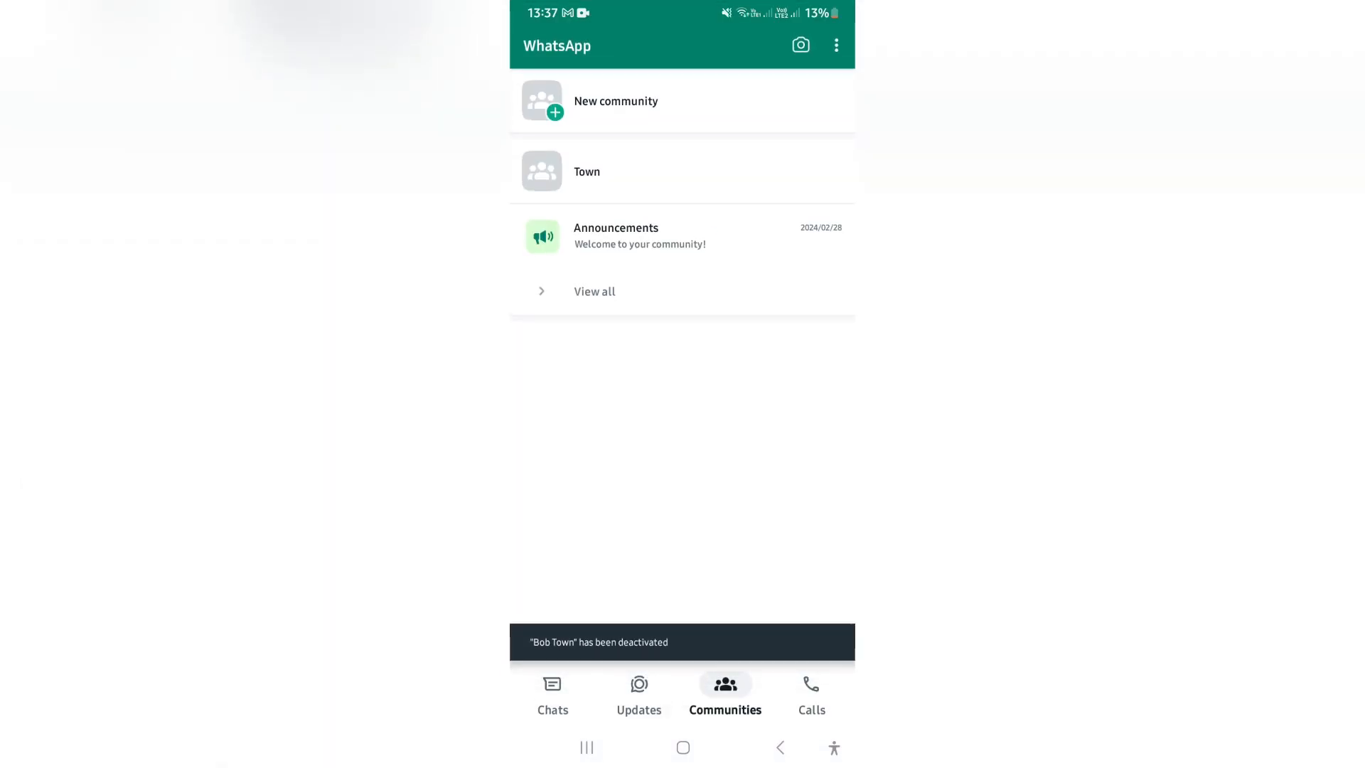